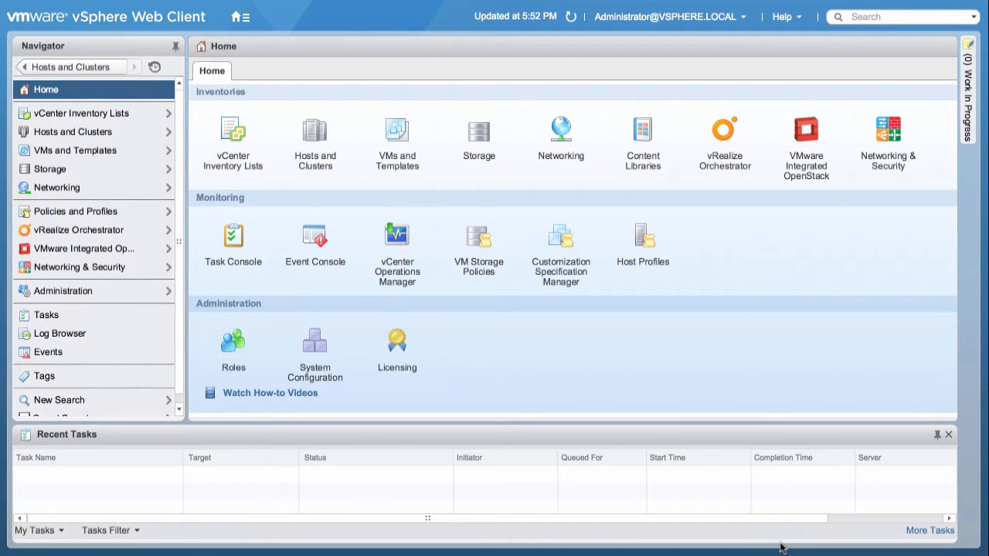
mouse_move(818, 180)
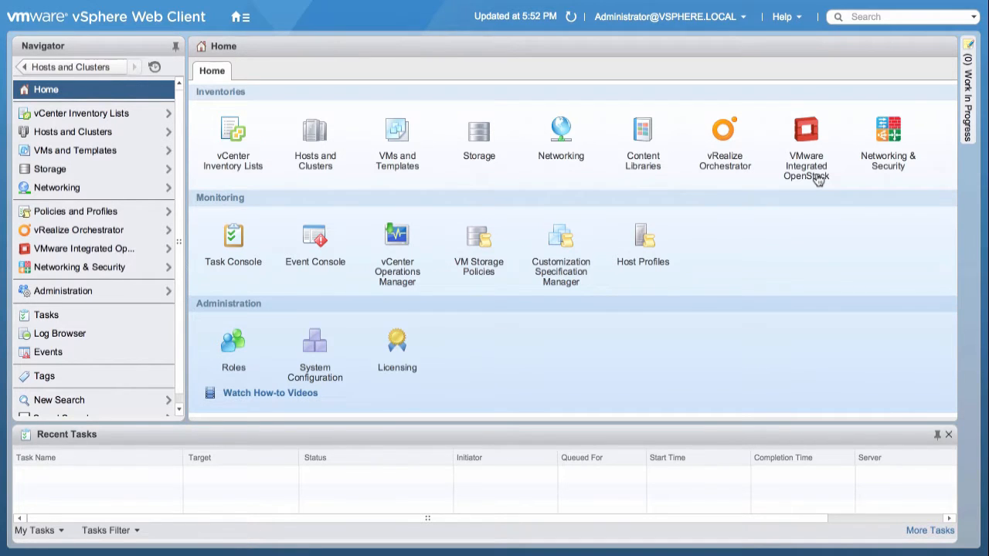
- Show the VMware Integrated OpenStack summary with version 2.0.0 and its connected server
click(806, 129)
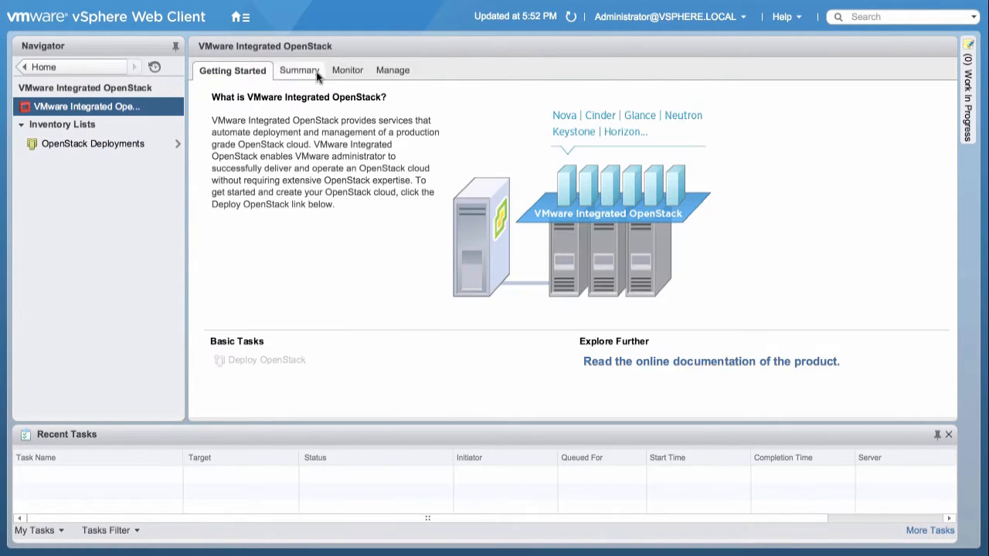
click(299, 70)
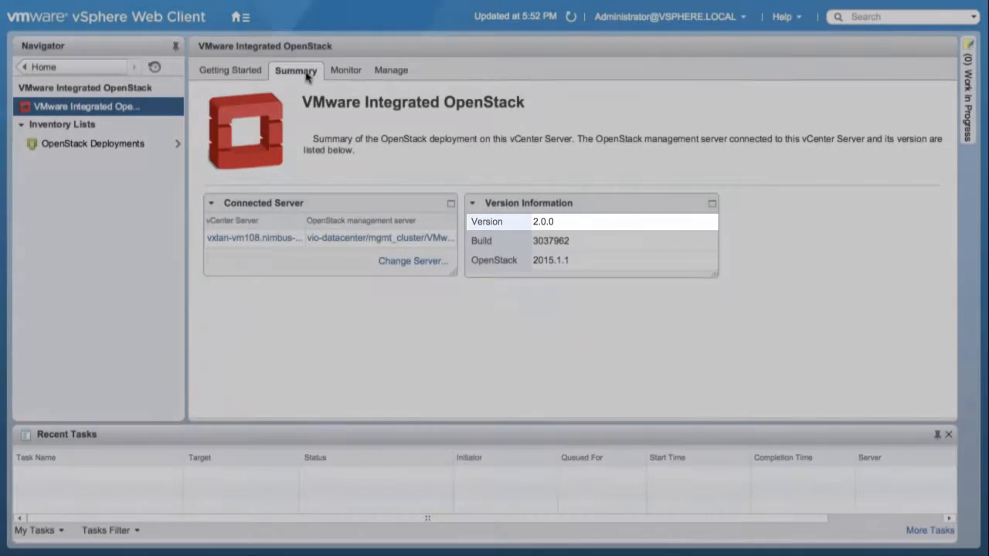
click(245, 17)
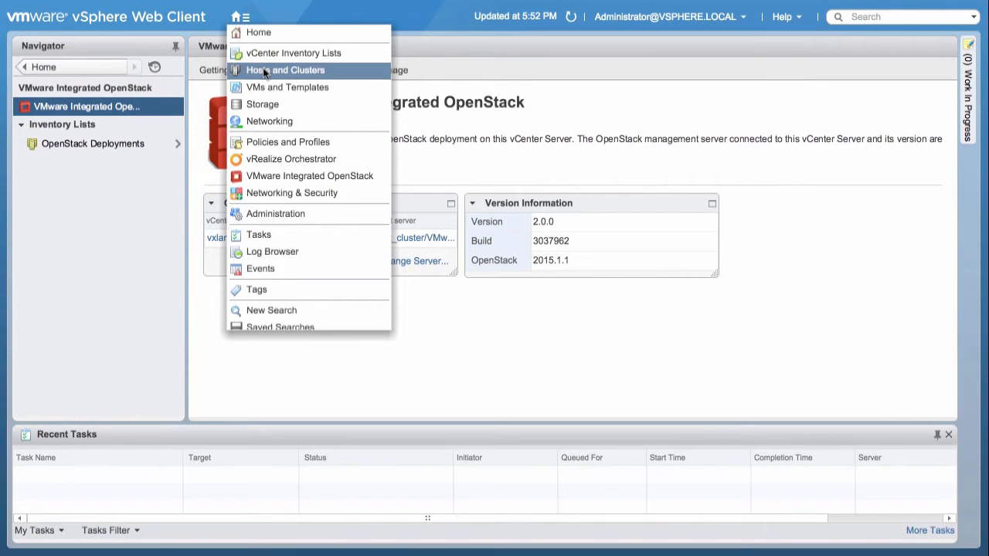
- Select compute_cluster under Hosts and Clusters and display its vSphere DRS settings
click(286, 70)
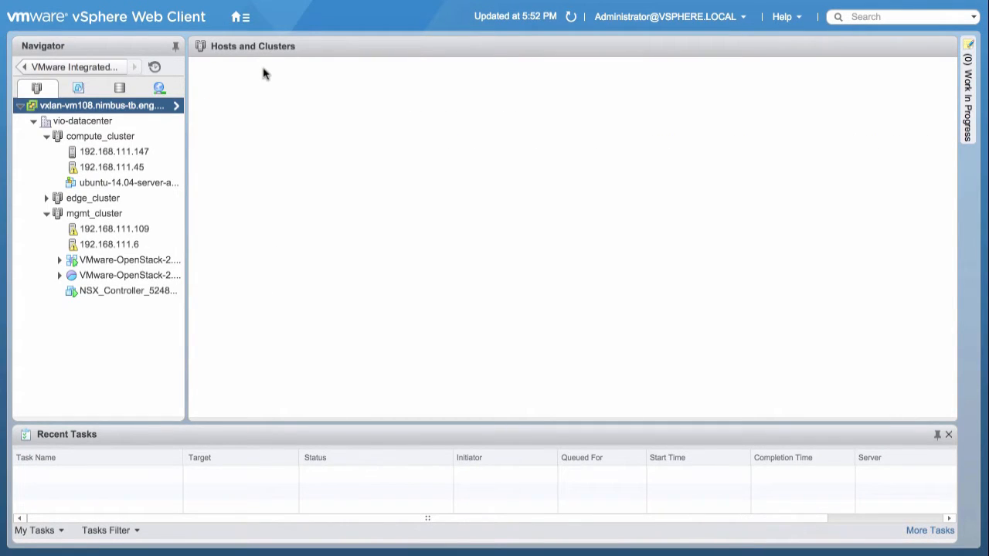
click(93, 198)
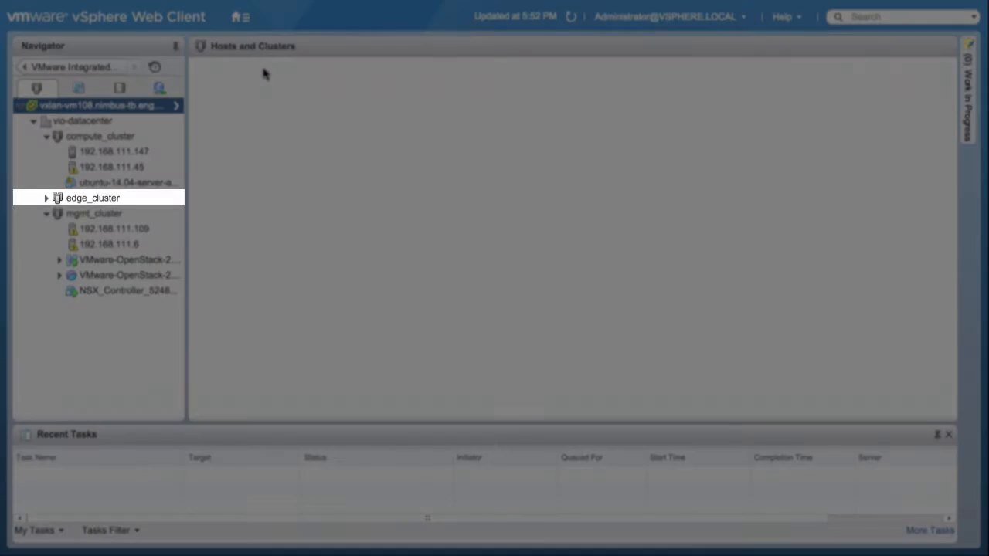
click(83, 121)
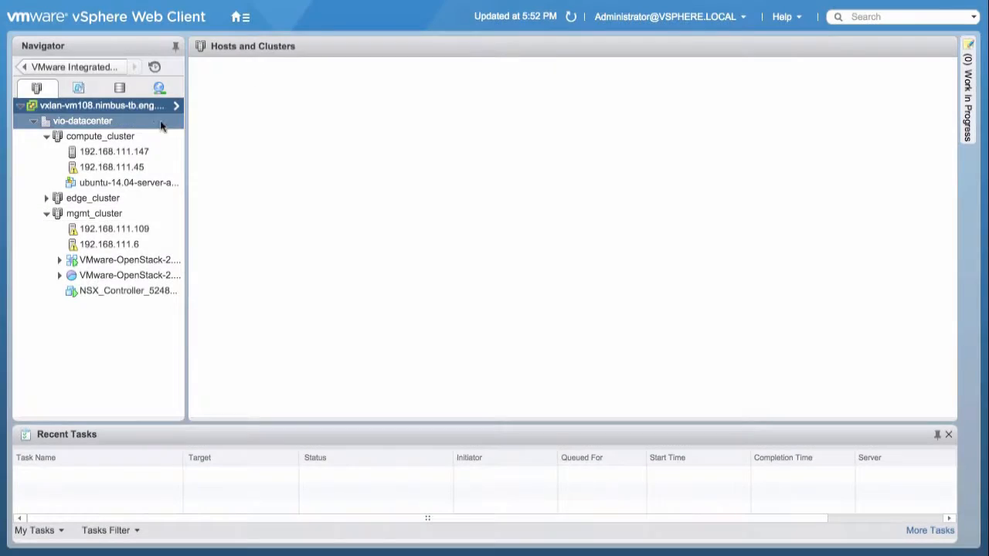
click(99, 136)
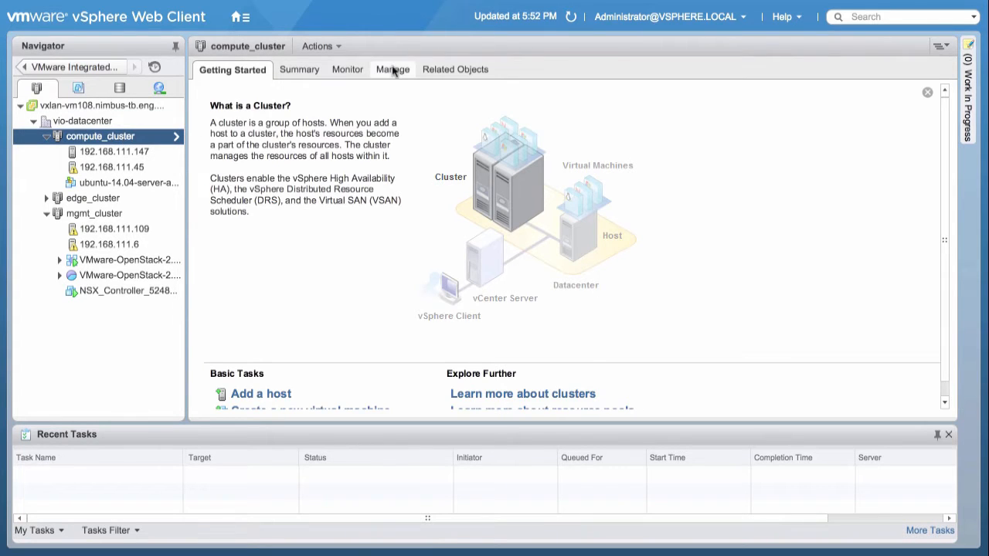
click(392, 69)
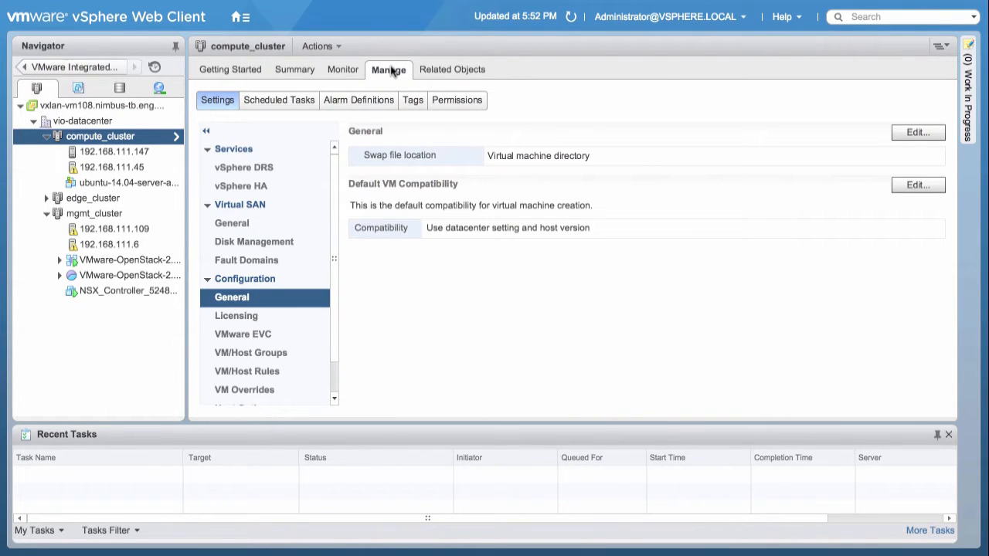
click(243, 167)
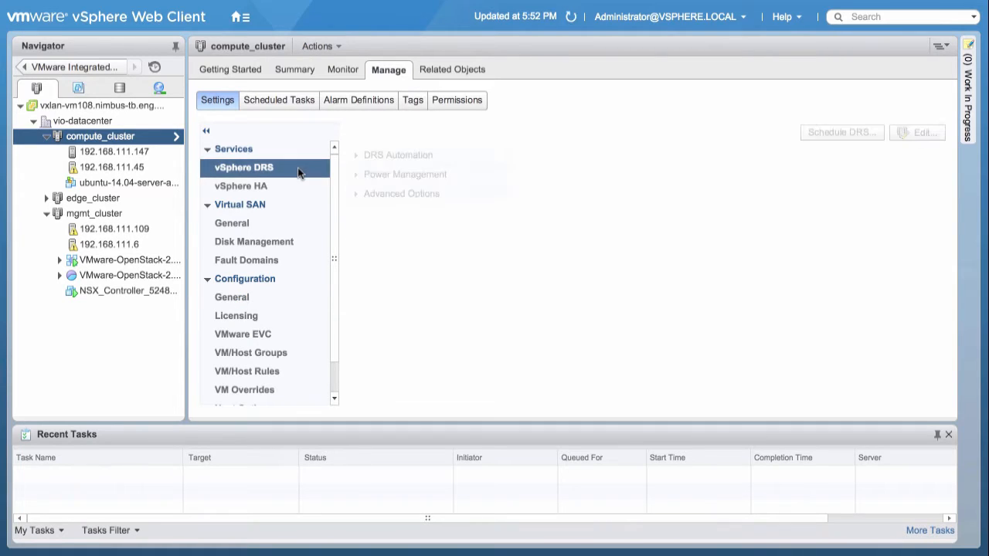
click(242, 166)
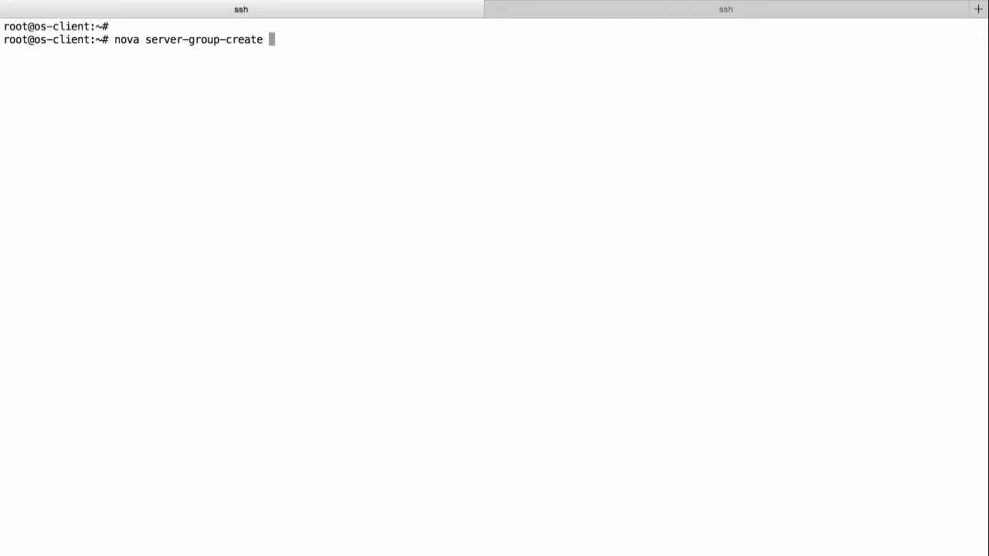
- Create the 3-tier-apps server group with affinity policy and list available images
text(--policy affinity 3-tier-apps)
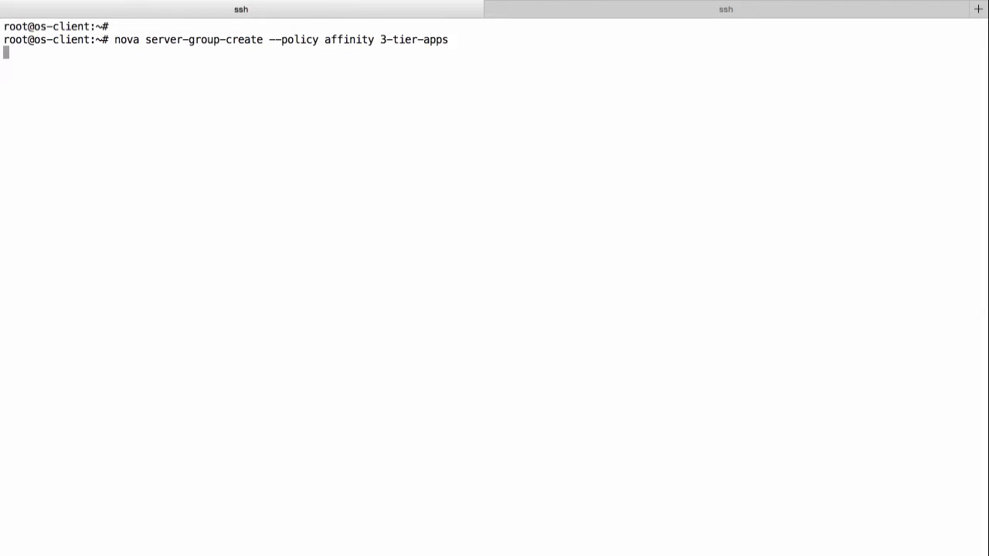
key(Return)
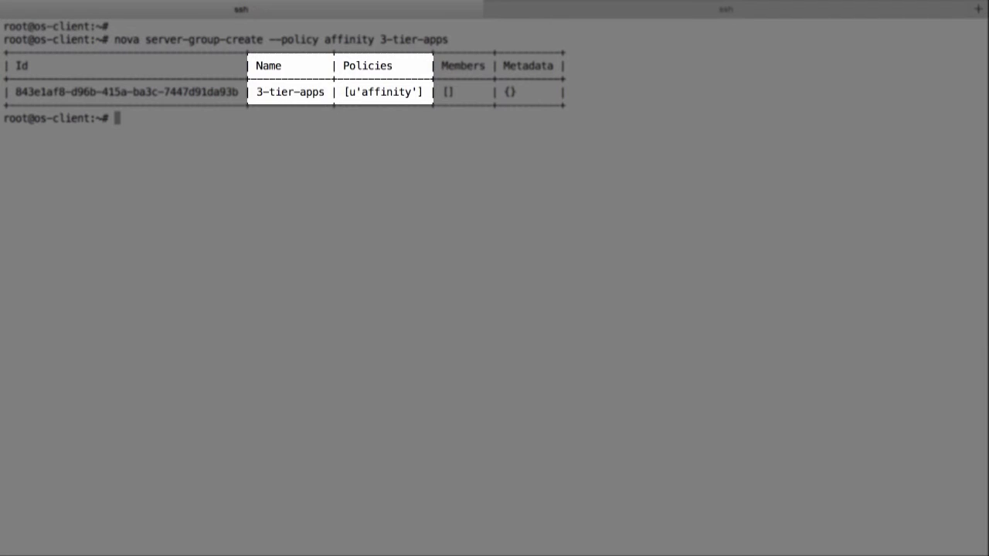
text(nova image-list)
text(nova flavor-list)
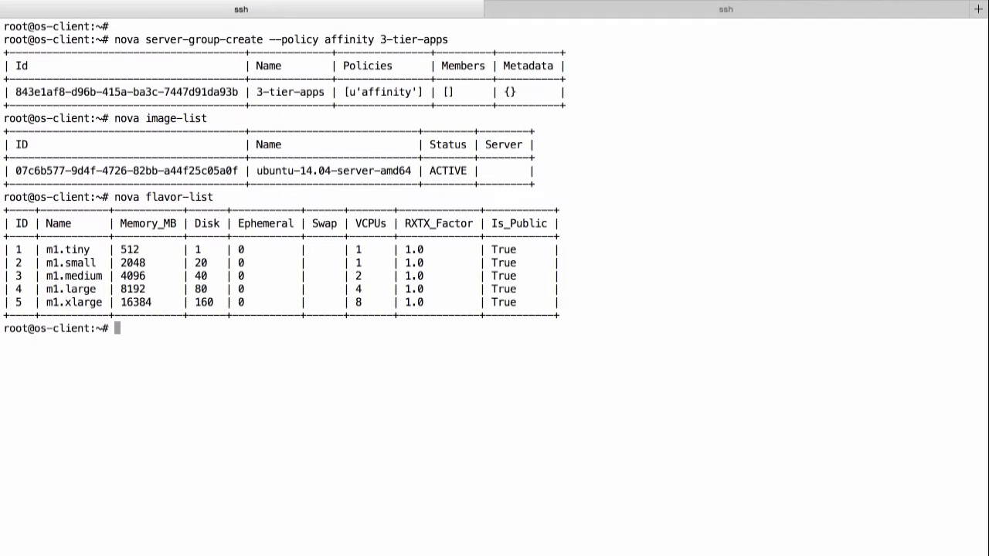
text(nova boot --ma)
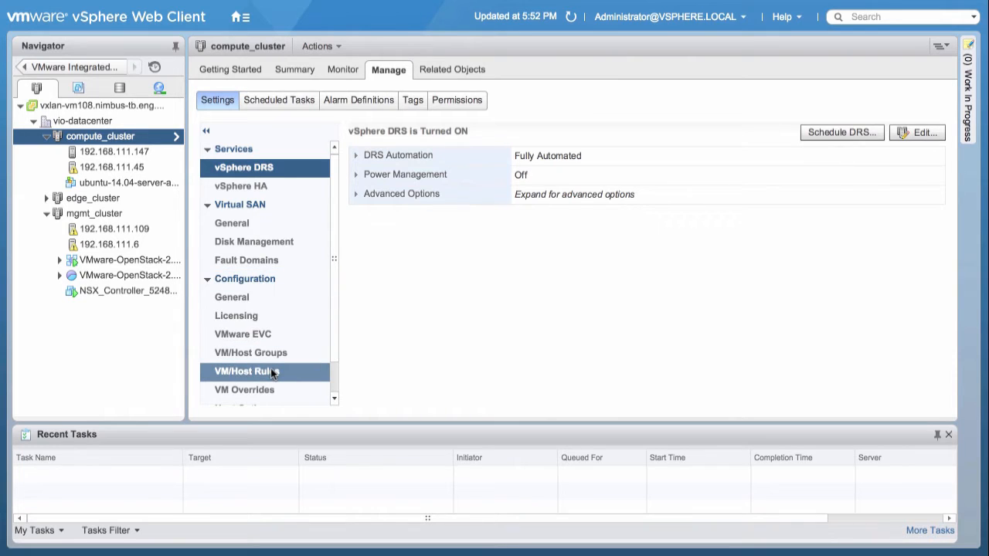
- Refresh compute_cluster's VM/Host rules, then view the apps-1 virtual machine summary
click(248, 372)
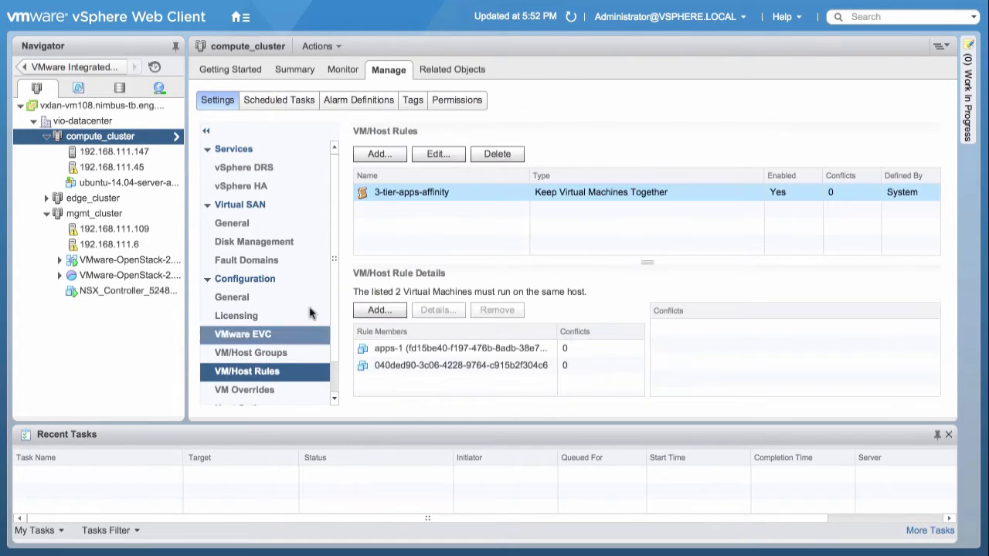
click(570, 16)
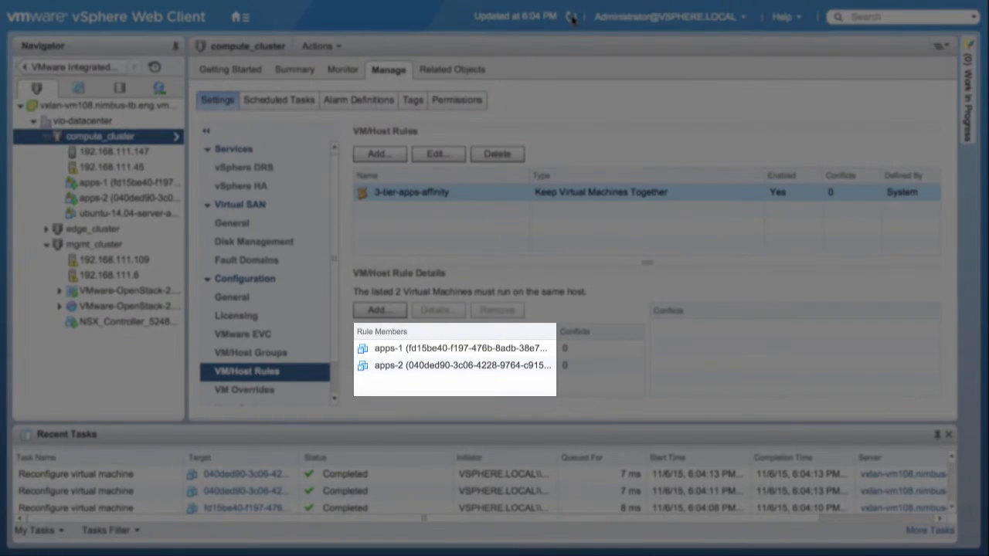
click(571, 16)
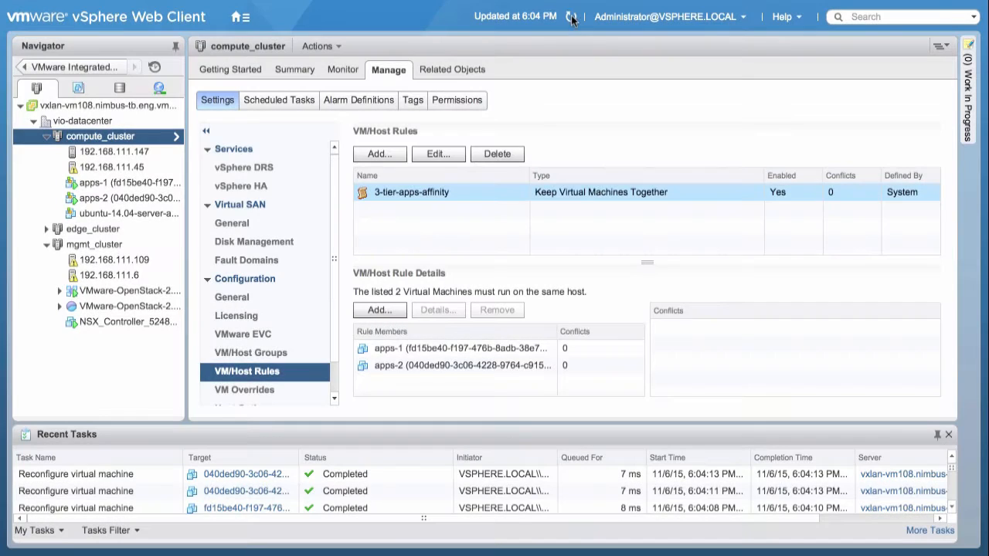
click(120, 183)
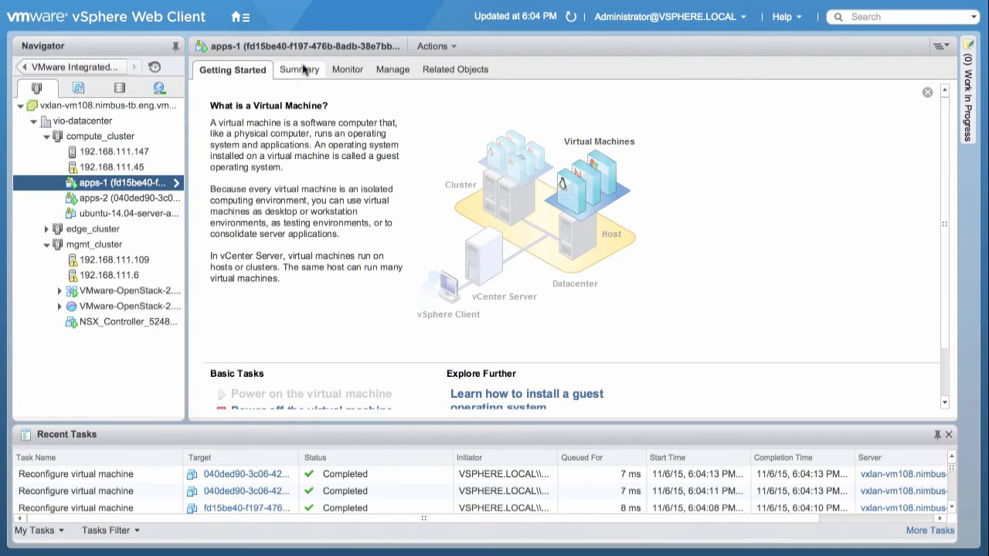
click(120, 198)
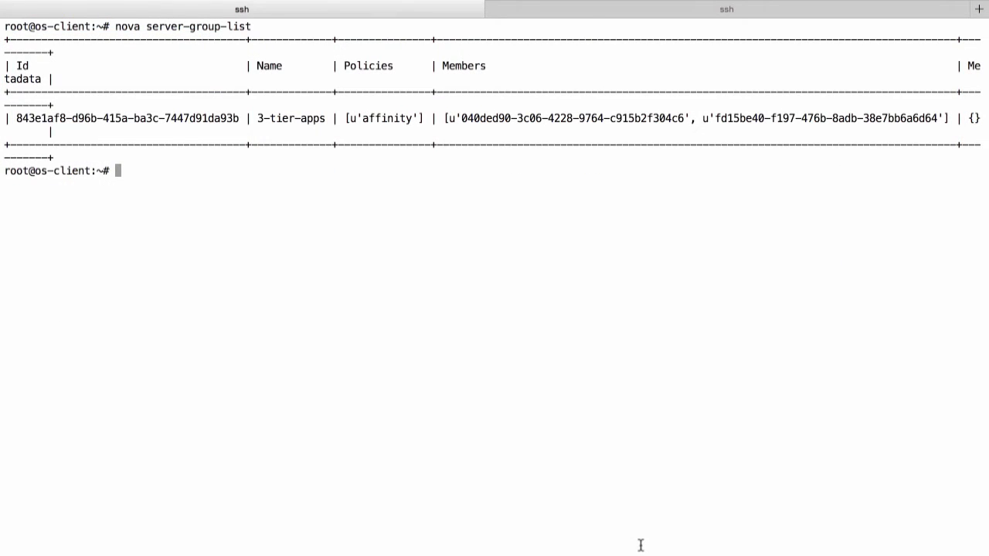
- Create the controllers anti-affinity group and boot two instances into it via group hint
text(nova server-group)
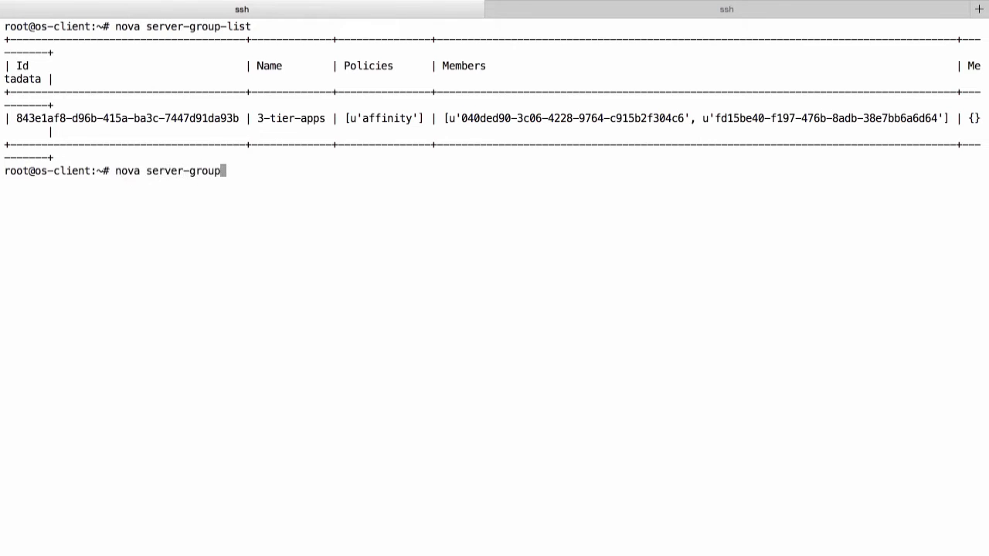
text(-create --policy anti-affinity controllers)
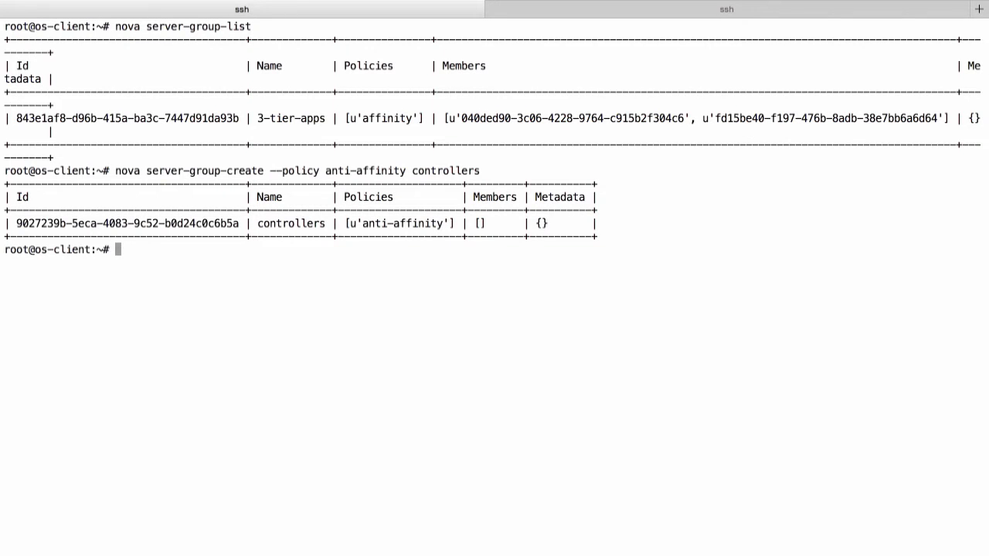
text(nova boot --max-count 2 --image 07c6b577-9d4f-4726-82bb-a44f25c05a0f --flavor 2 --hint group=)
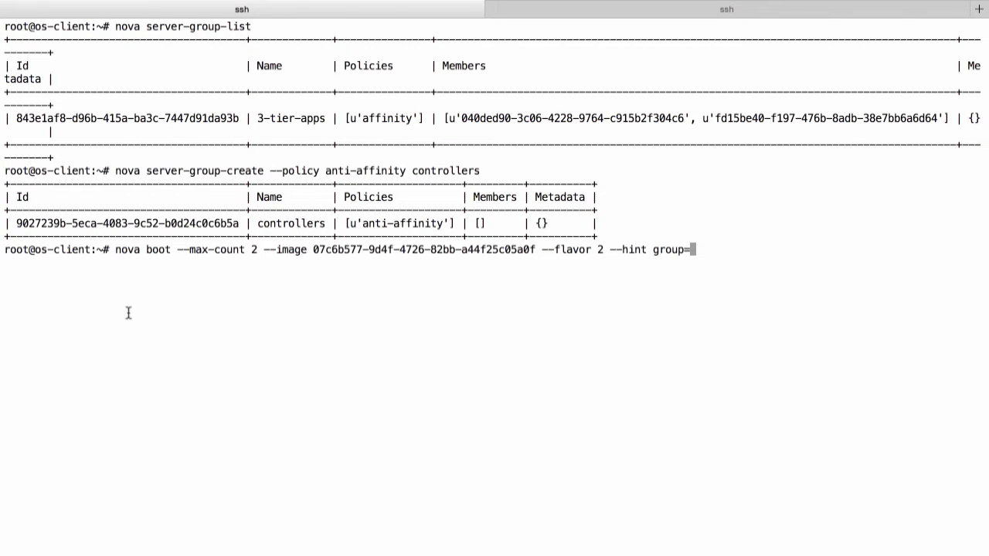
double_click(123, 223)
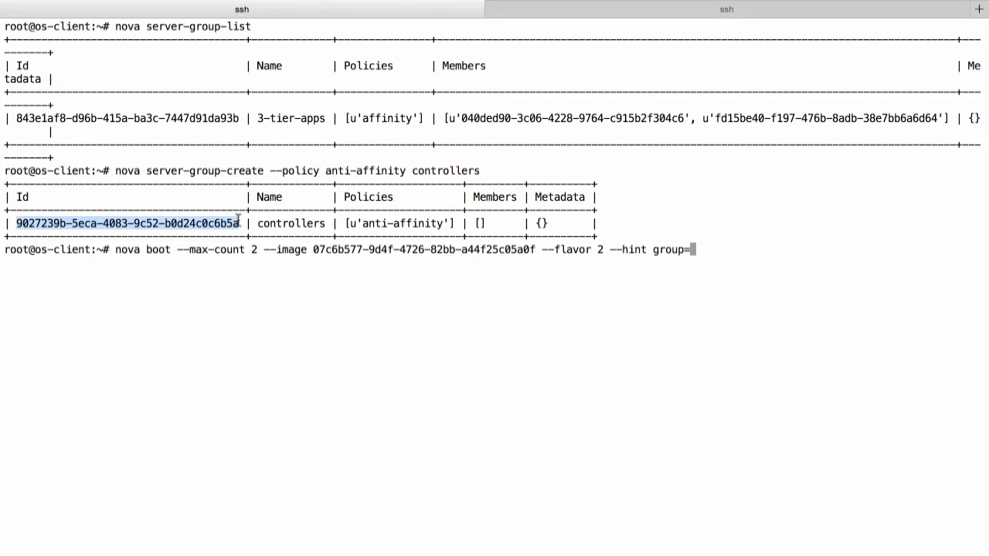
text(9027239b-5eca-4083-9c52-b0d24c0c6b5a controller)
key(Return)
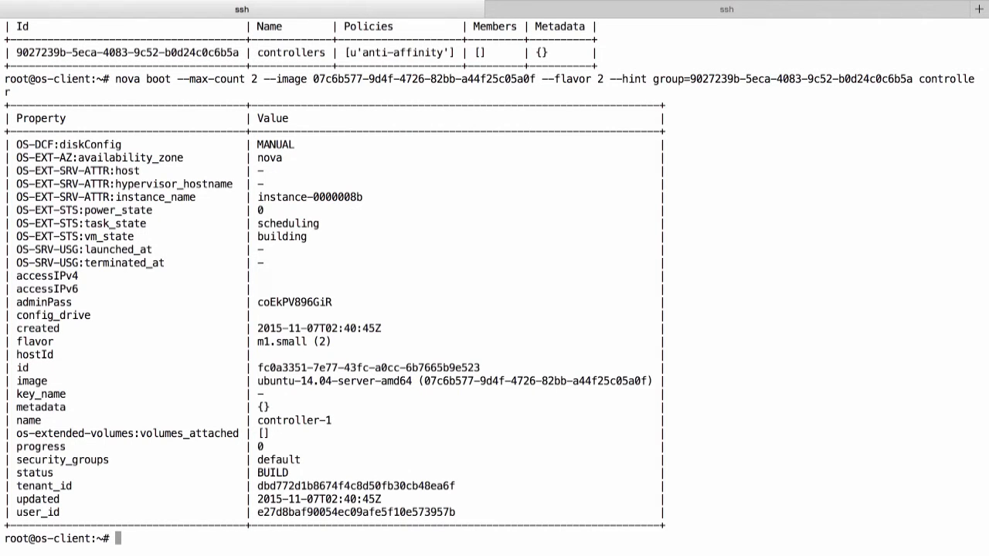
text(nova server-group-list)
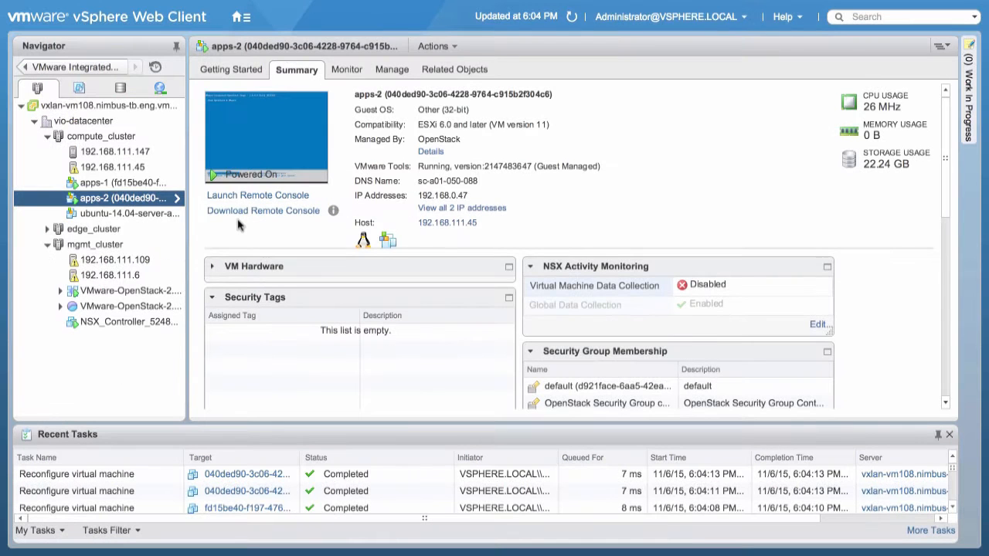
- Review compute_cluster's controllers-anti-affinity rule and check which host controller-1 runs on
click(101, 136)
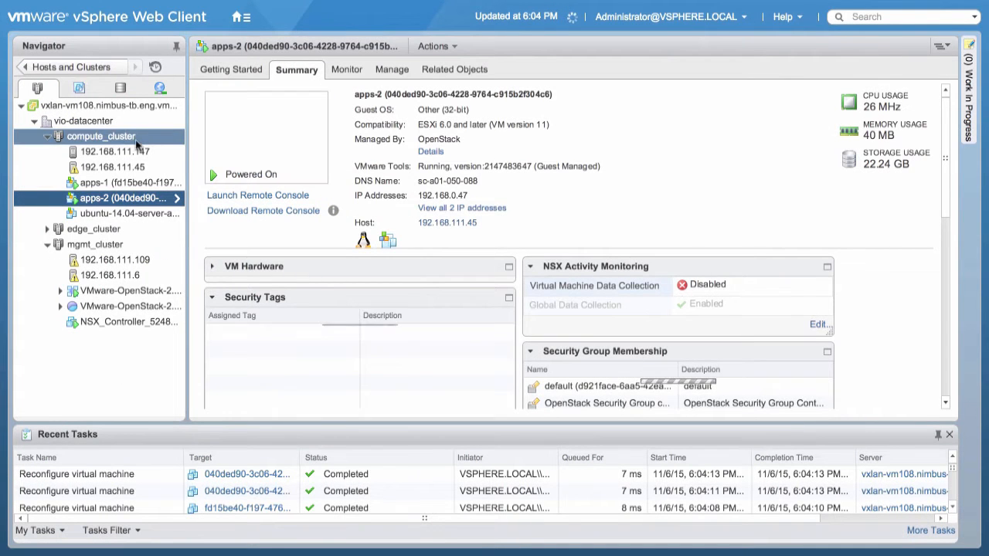
click(101, 136)
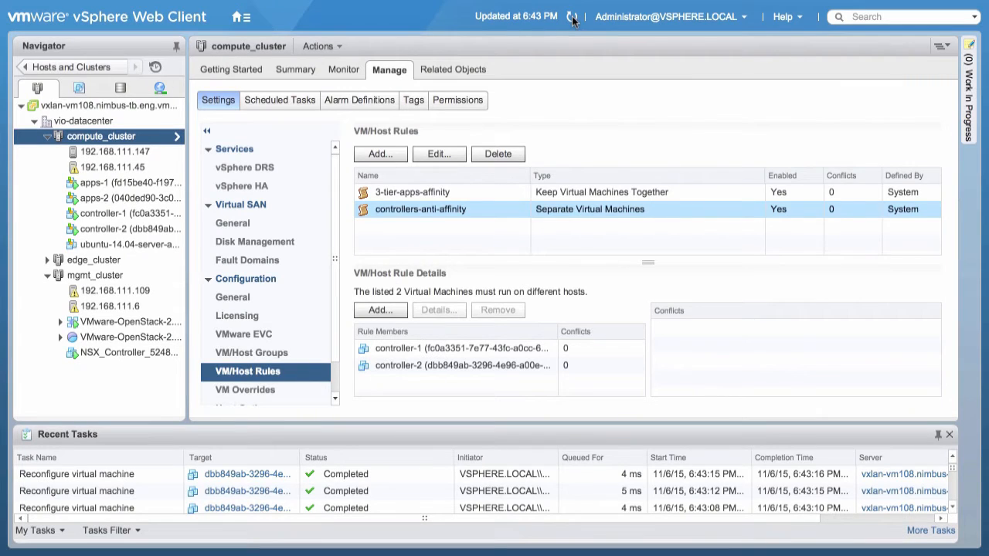
click(104, 213)
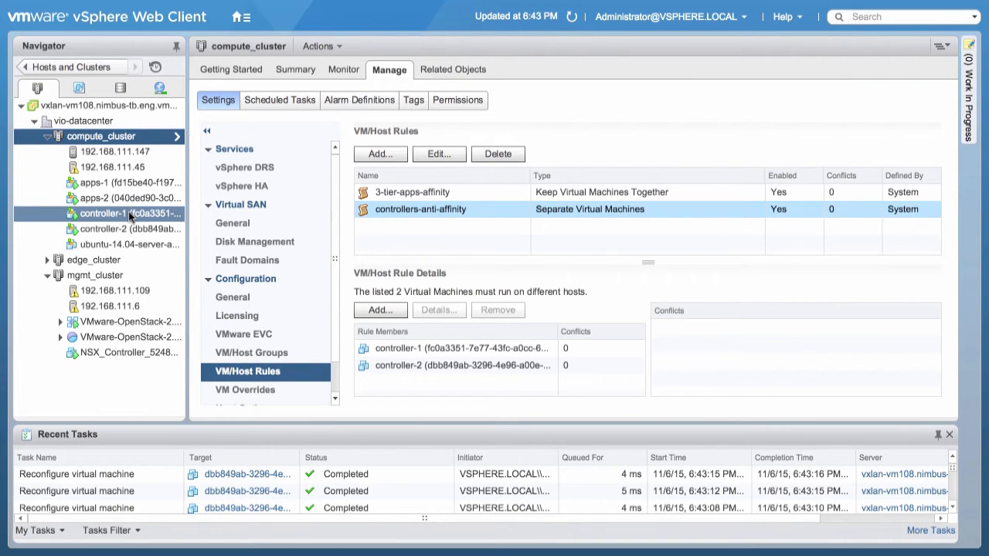
click(103, 214)
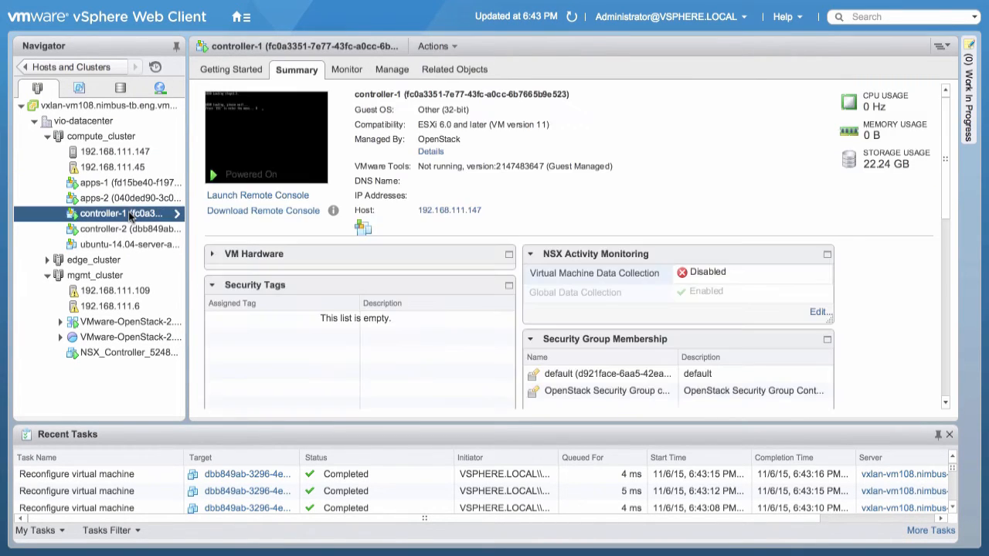
click(123, 228)
text(clea)
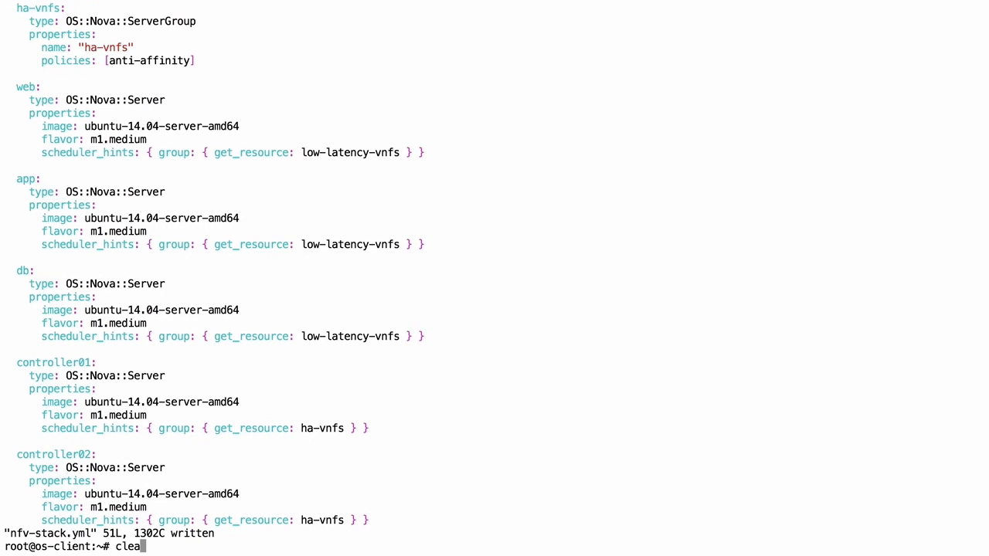
- Clear the terminal and check the nfv-stack-demo status with heat stack-list
key(Return)
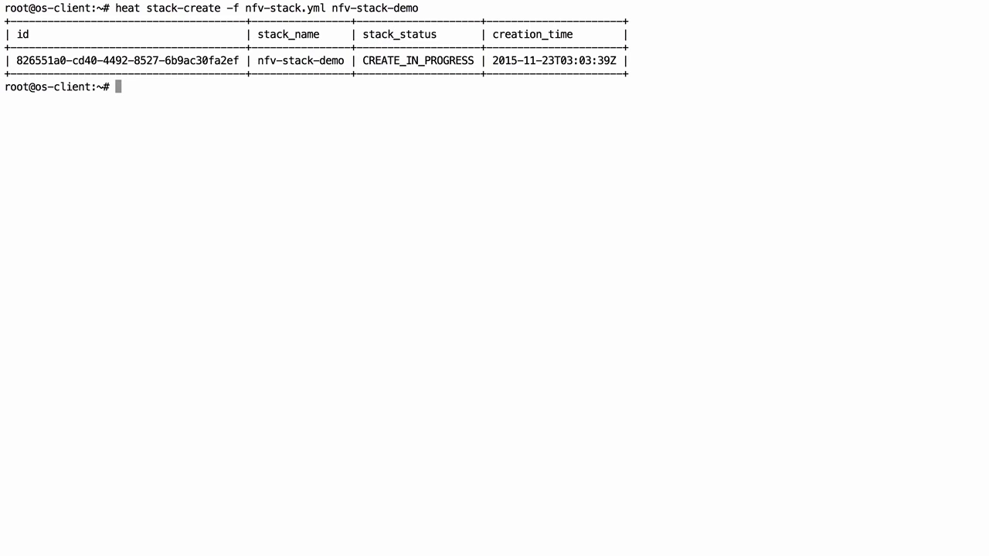
text(heat stack-l)
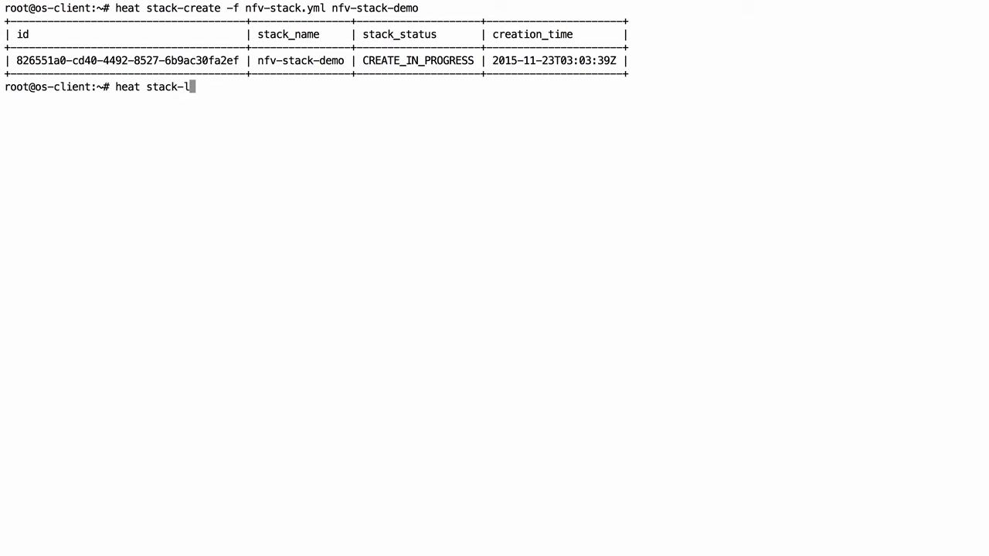
key(Return)
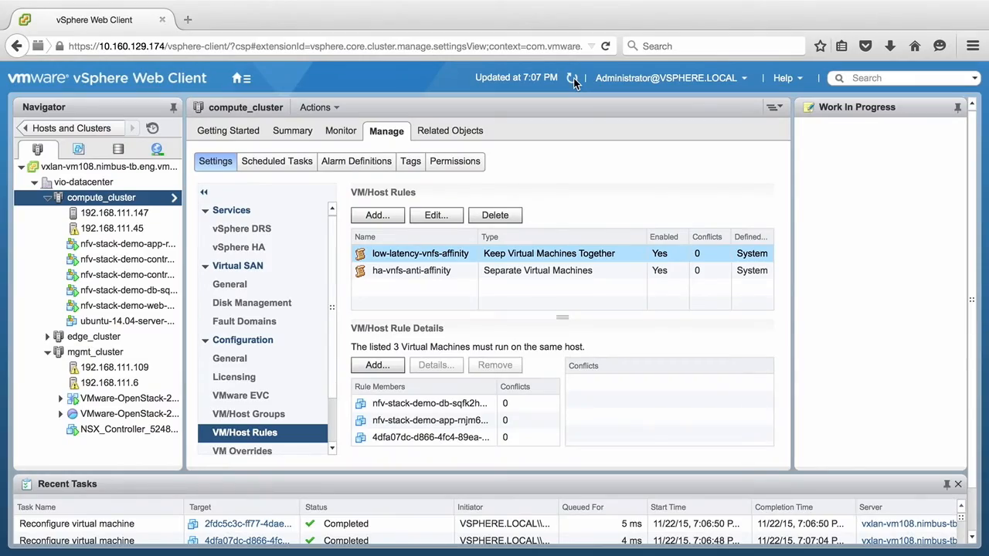
- Refresh the rule list and show the ha-vnfs-anti-affinity rule's member VMs
click(420, 253)
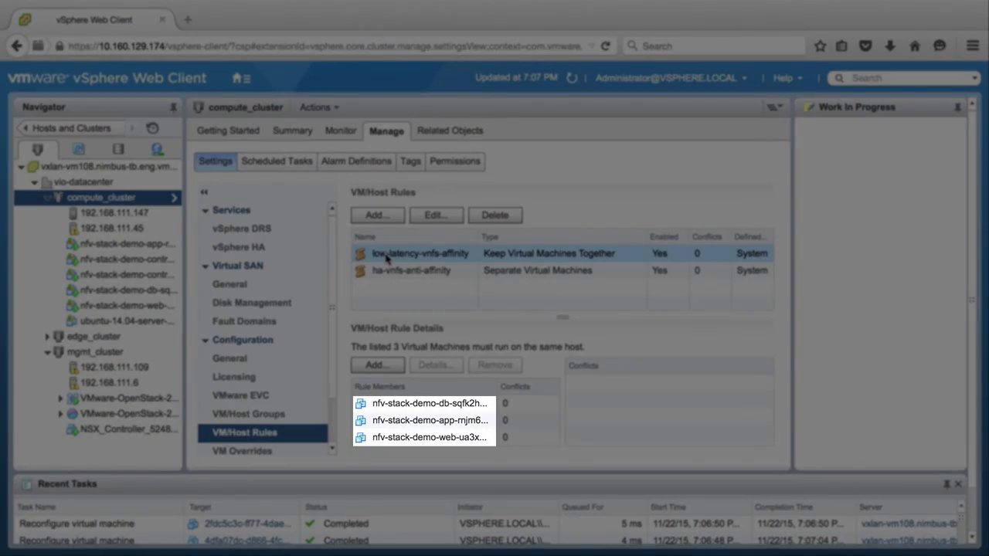
click(411, 271)
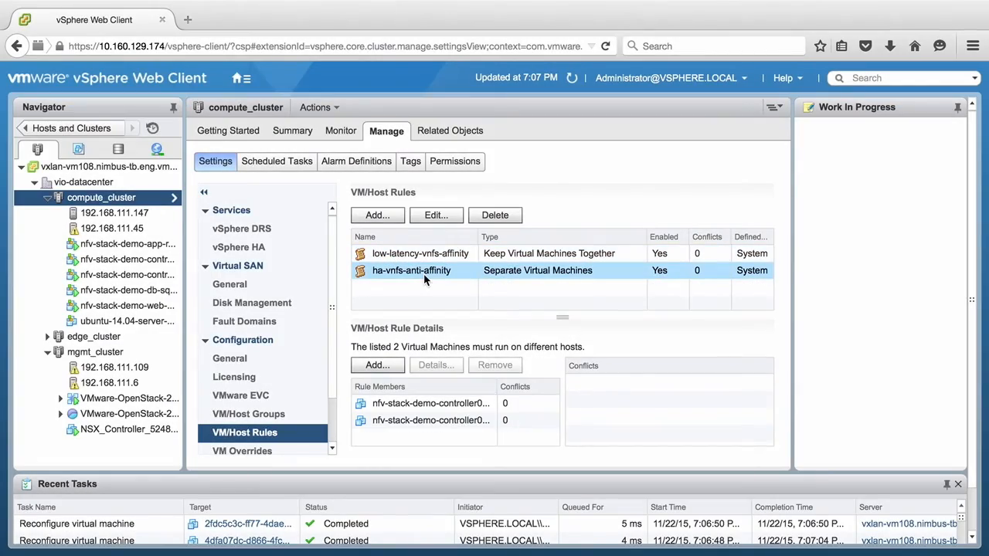